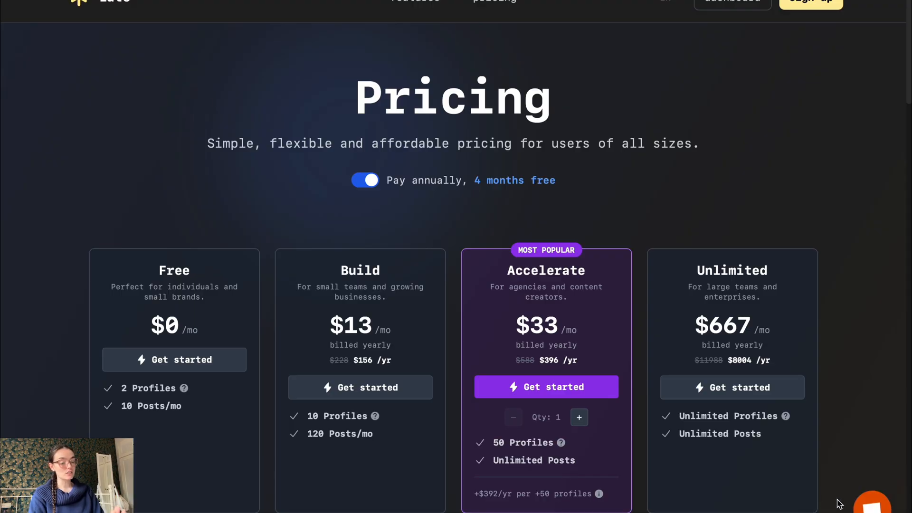
mouse_move(892, 431)
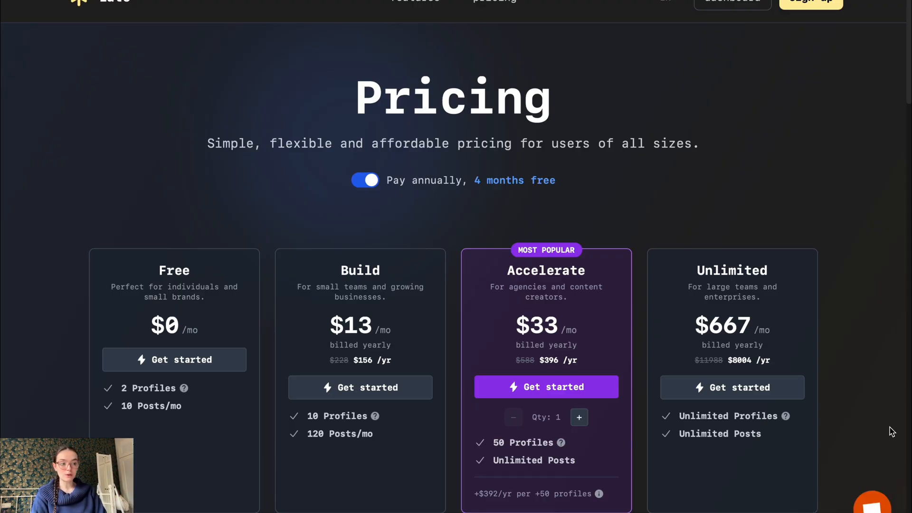
Scroll past the four plan cards to the 'All plans include' and 'Available add-ons' lists.
scroll("down", 3)
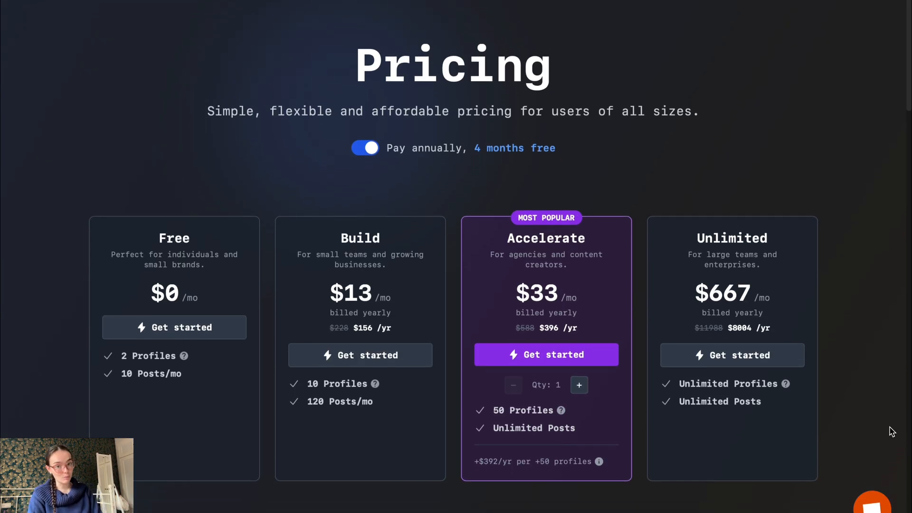
scroll("down", 3)
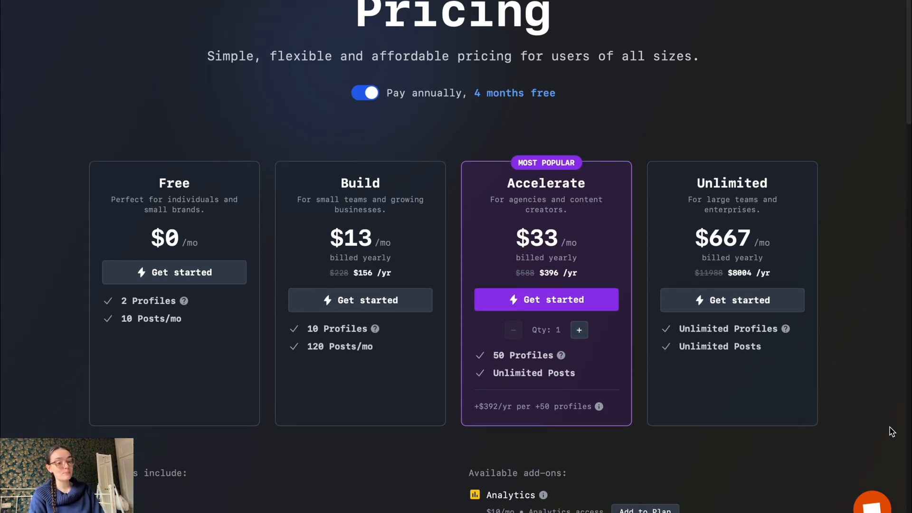
scroll("down", 3)
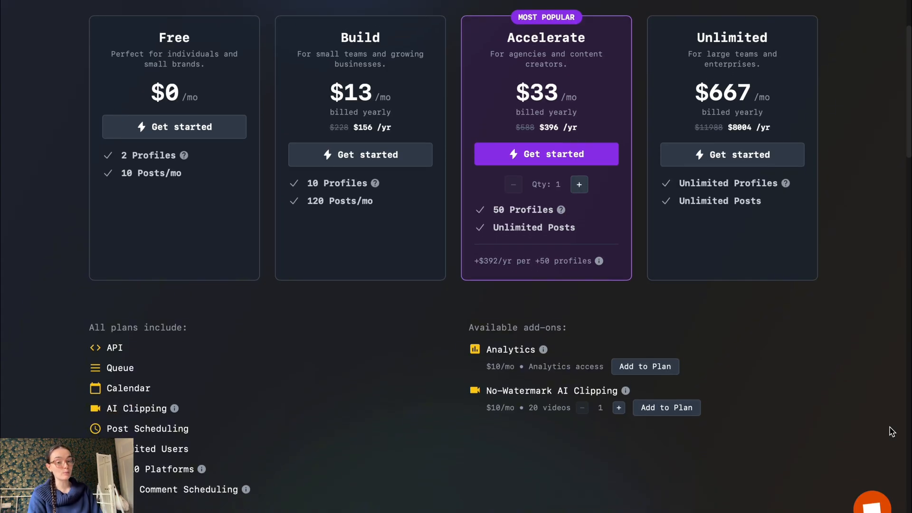
scroll("up", 3)
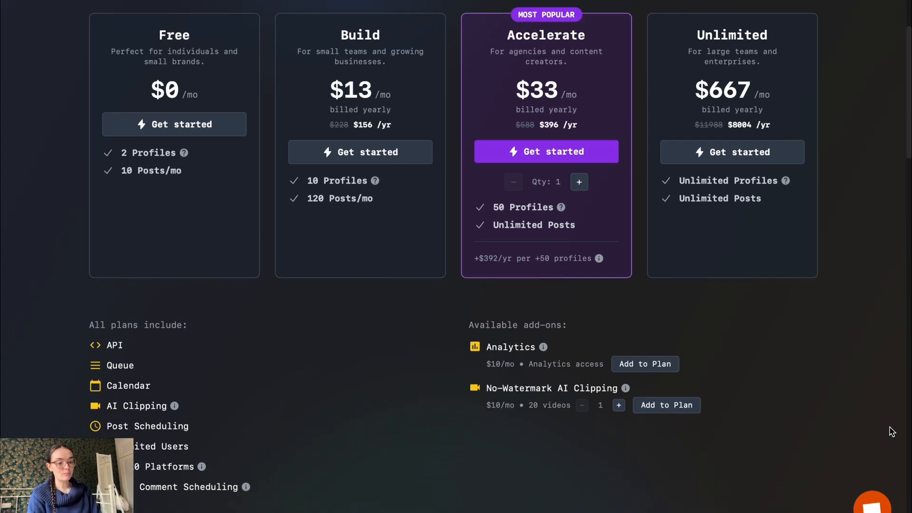
mouse_move(900, 429)
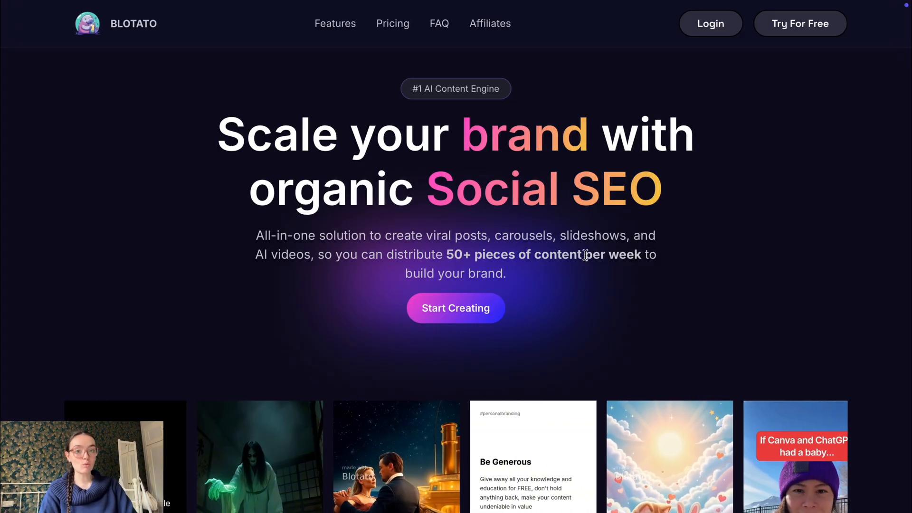
Scroll down the Blotato homepage to the customer Testimonials section.
scroll("down", 3)
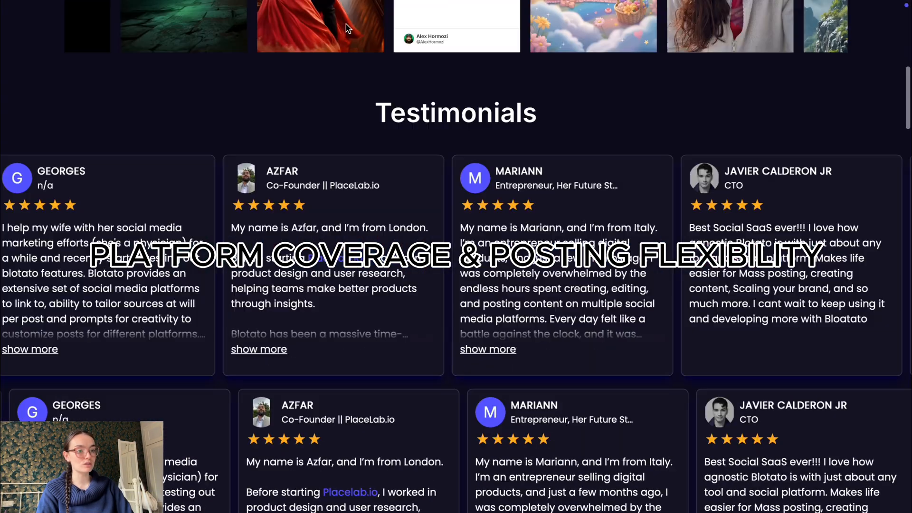
left_click(415, 26)
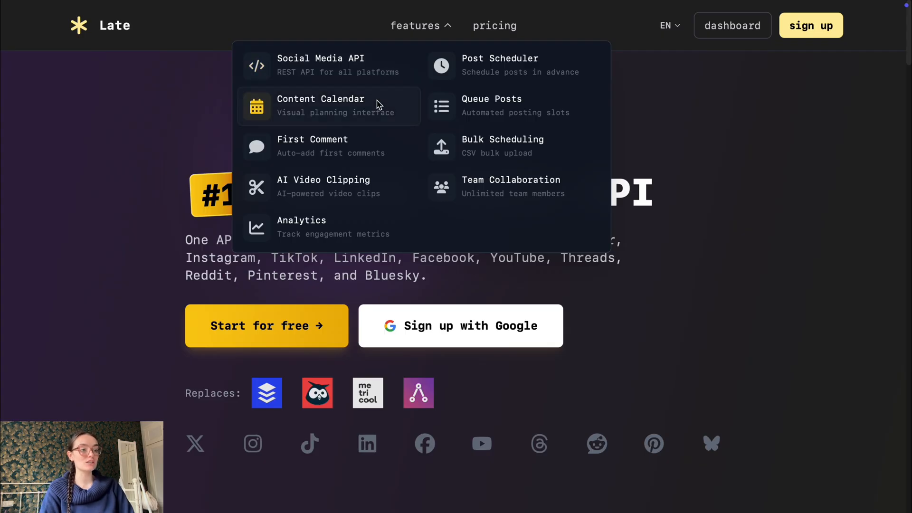
mouse_move(345, 227)
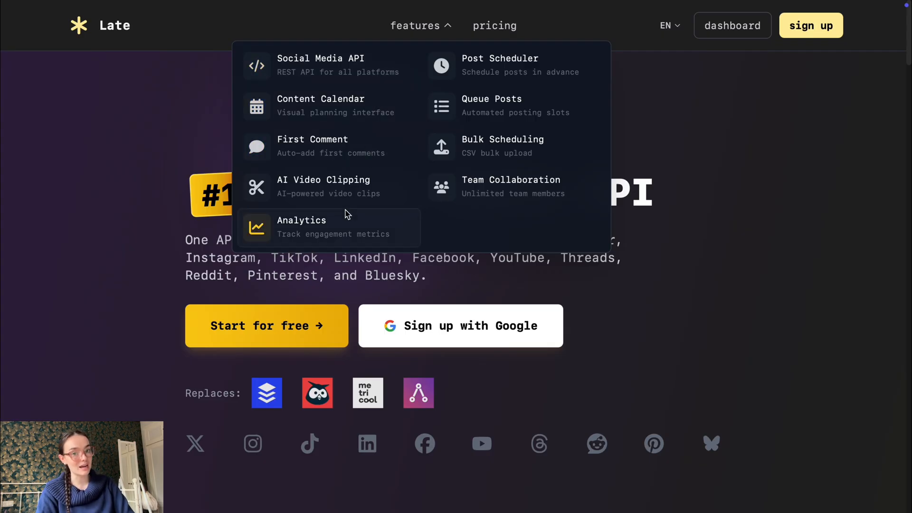
mouse_move(504, 69)
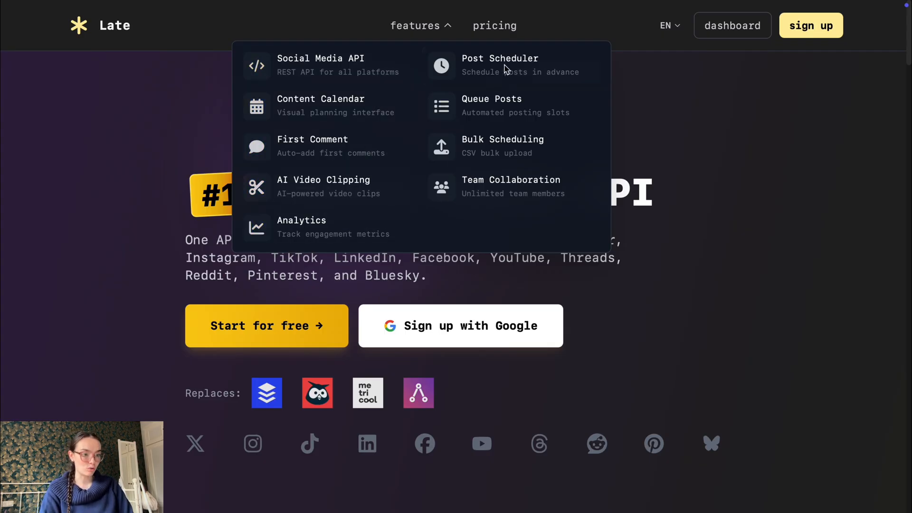
mouse_move(514, 105)
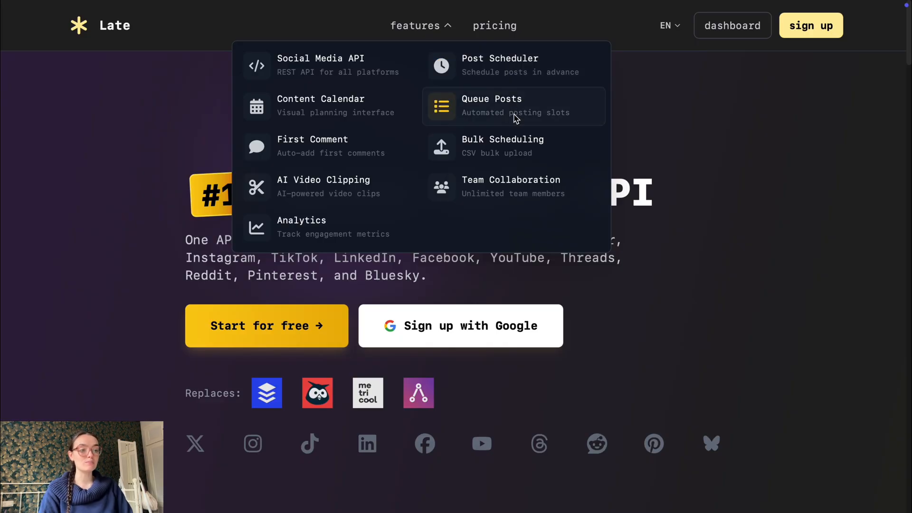
mouse_move(520, 187)
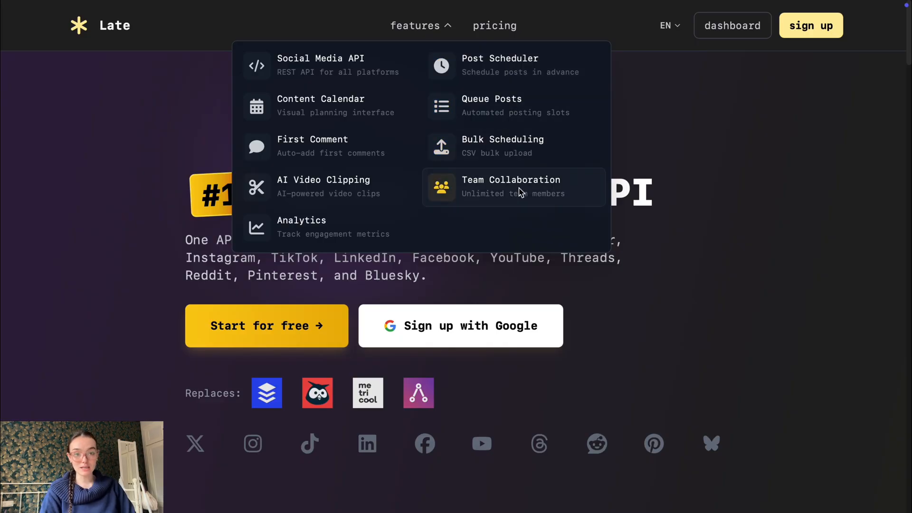
mouse_move(537, 220)
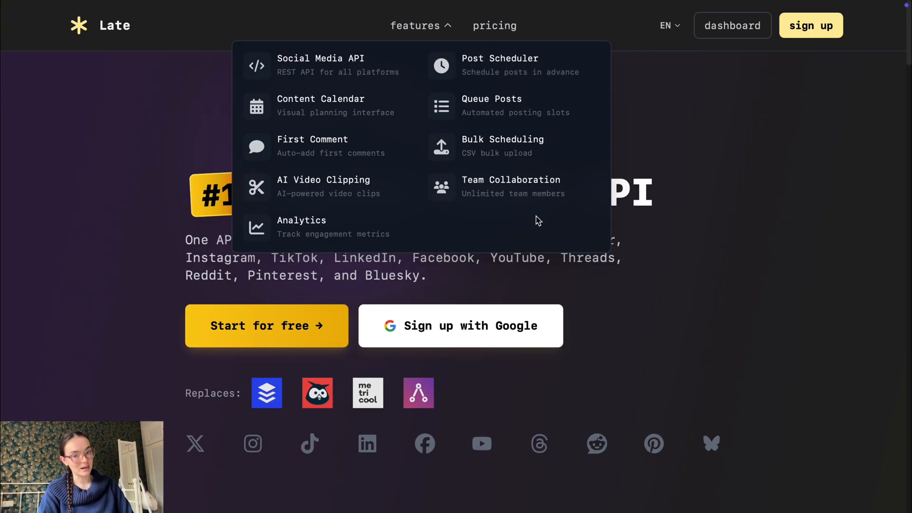
Scroll through the 'Remix Everything', 'AI Automations API' and 'Scale 10x Faster' sections.
scroll("down", 3)
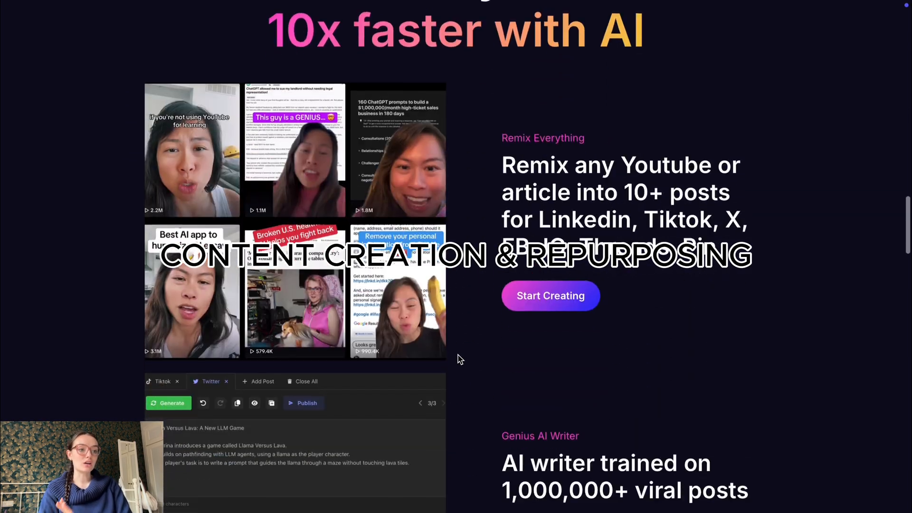
scroll("up", 3)
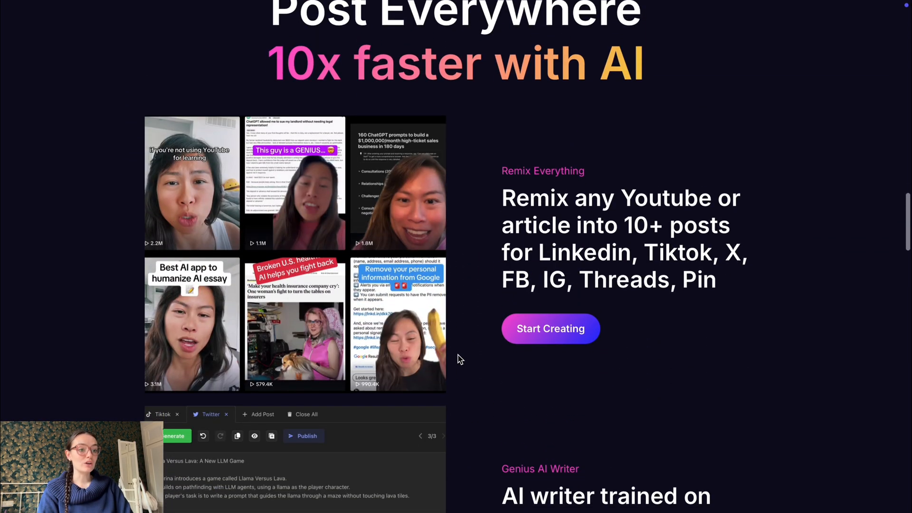
scroll("down", 3)
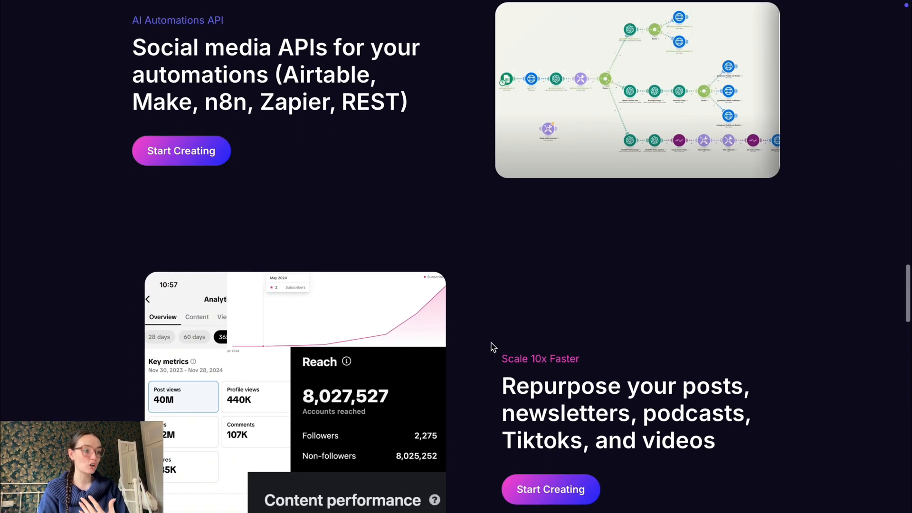
scroll("up", 3)
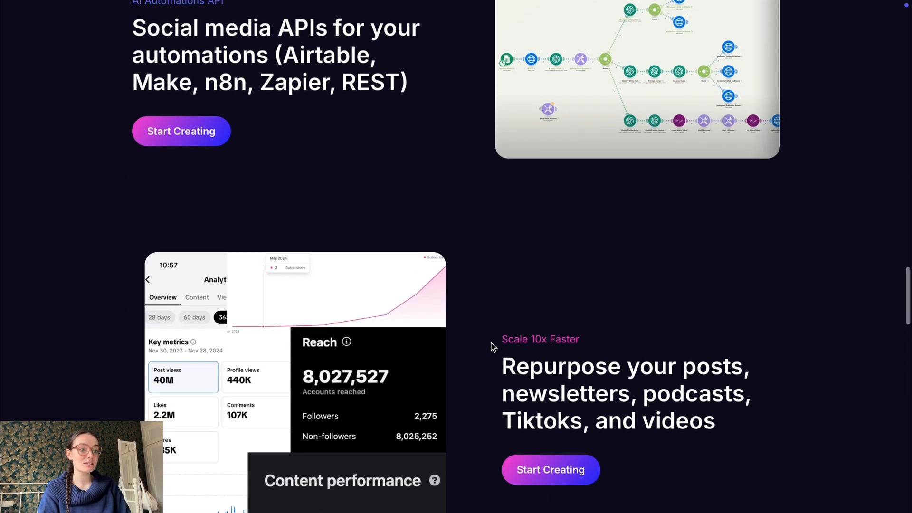
scroll("down", 3)
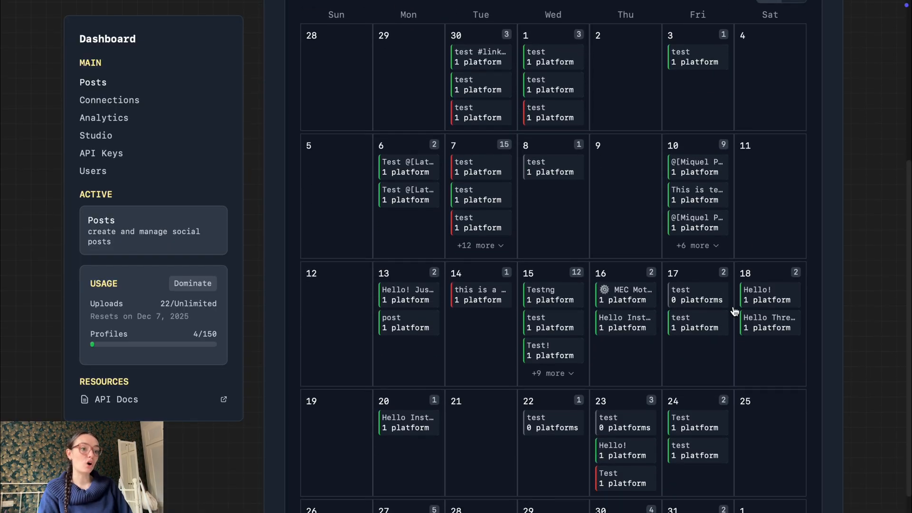
Glance at the Posts calendar and bring up the Create Post form with its scheduling options.
scroll("up", 3)
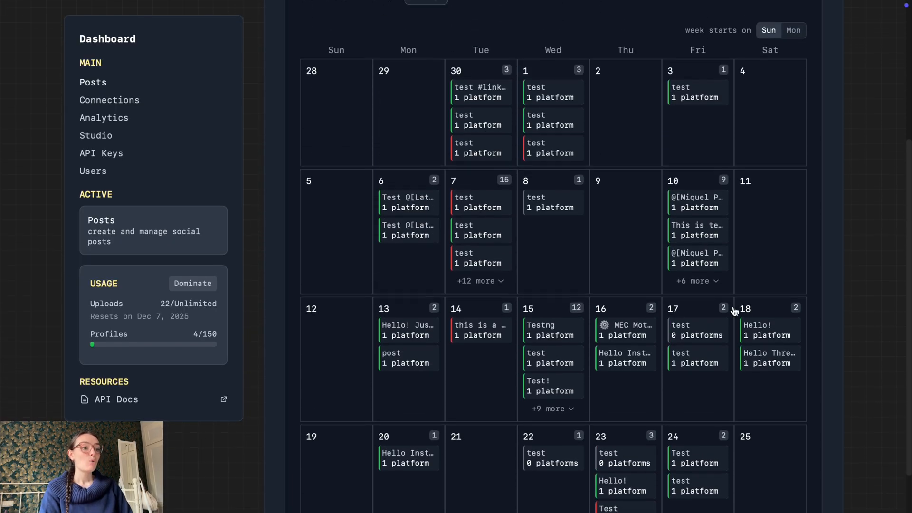
scroll("up", 3)
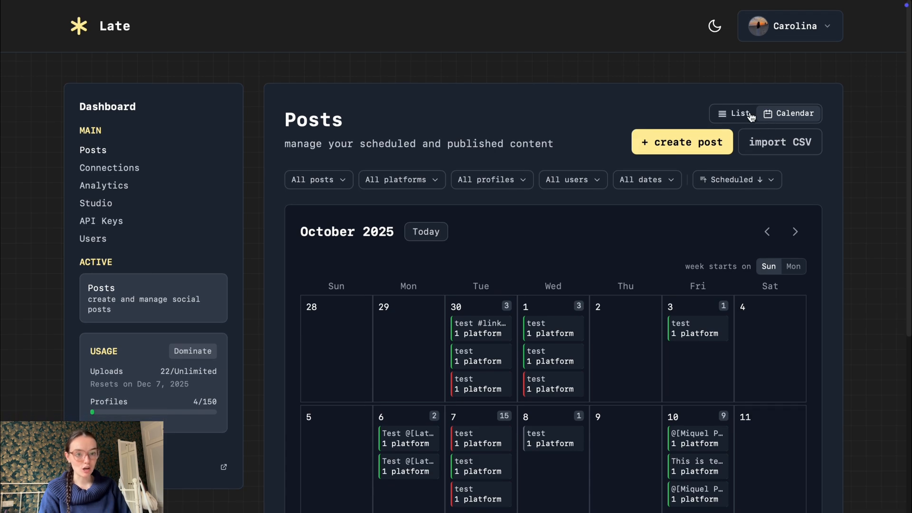
left_click(682, 141)
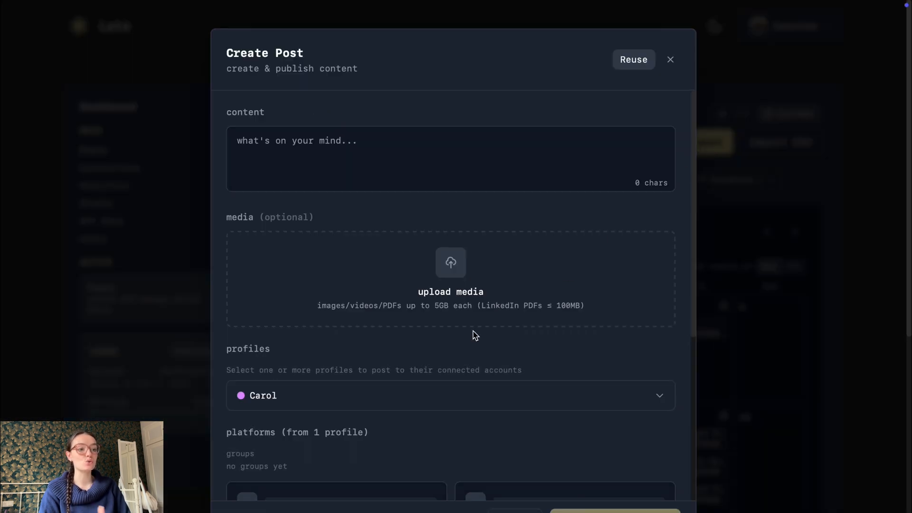
scroll("down", 3)
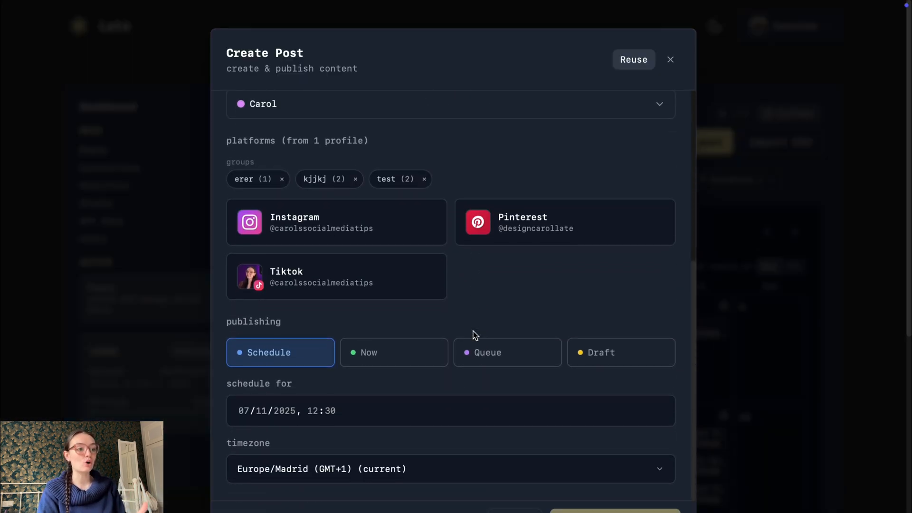
Switch to the Studio AI video clipping page from the sidebar.
left_click(670, 59)
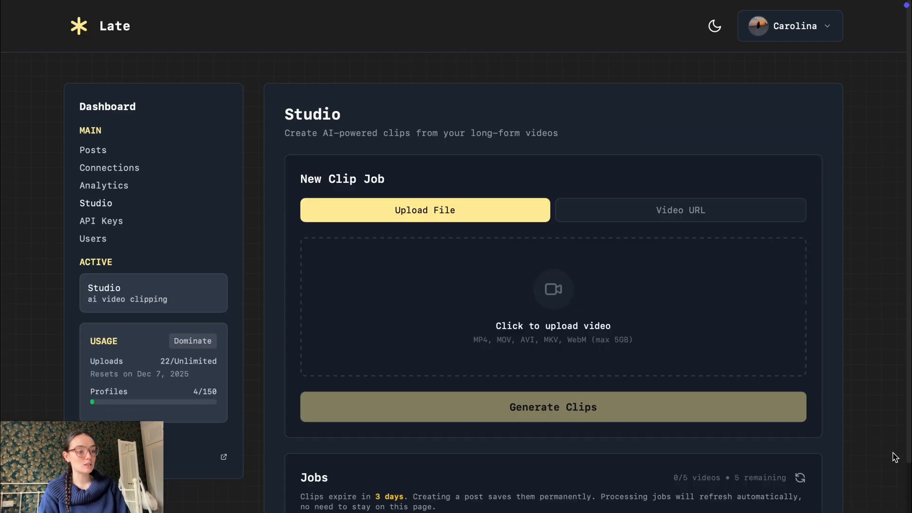
Scroll the Studio page down to the Jobs list showing the Reels video still processing.
scroll("down", 3)
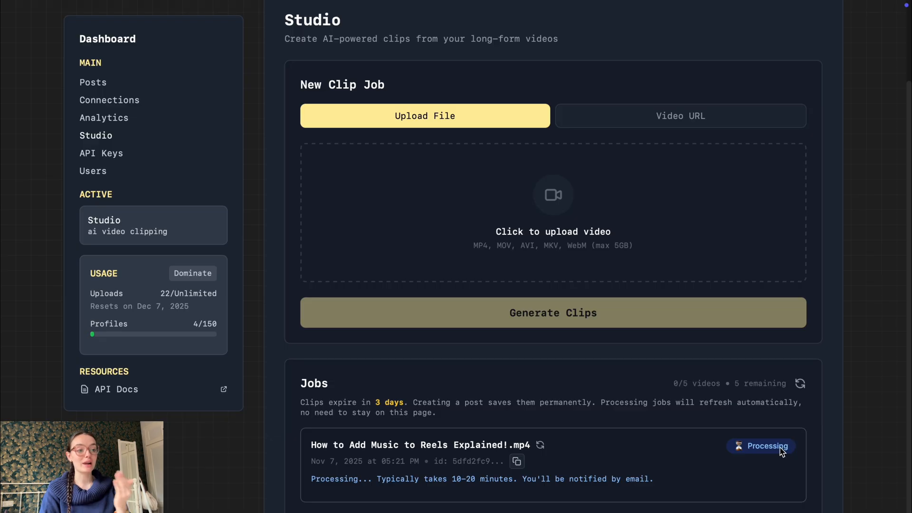
Go from the API reference to the developers page and highlight the n8n workflows heading.
left_click(115, 390)
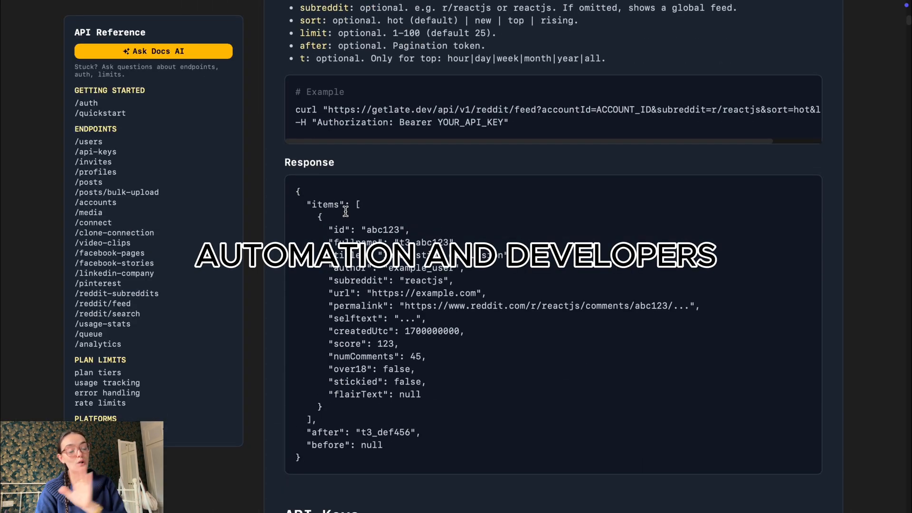
scroll("down", 3)
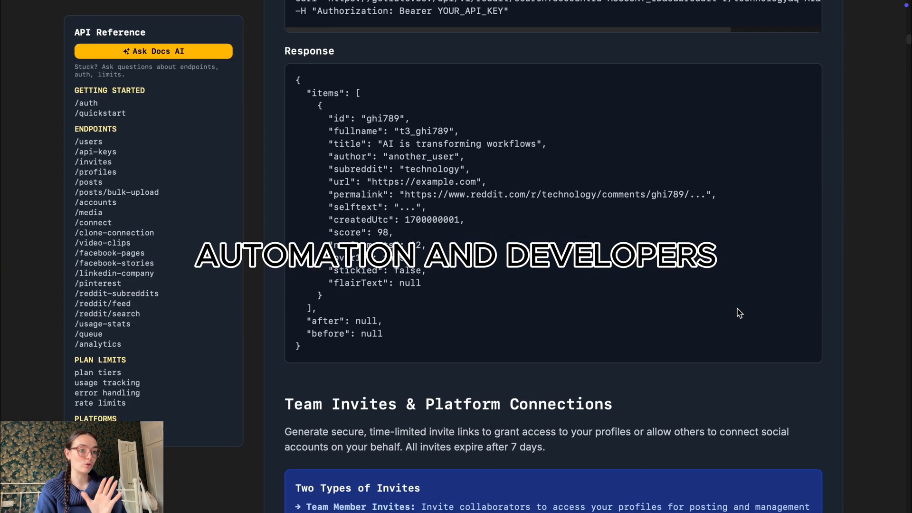
left_click(114, 263)
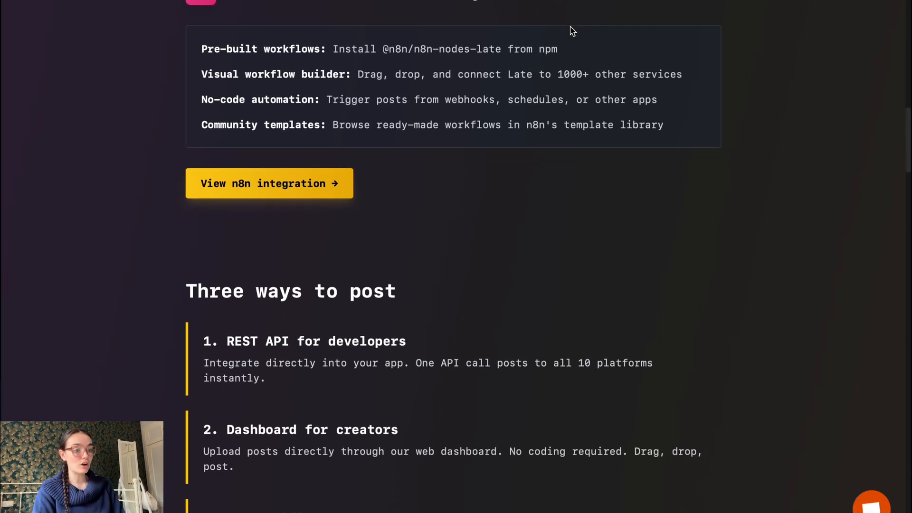
scroll("down", 3)
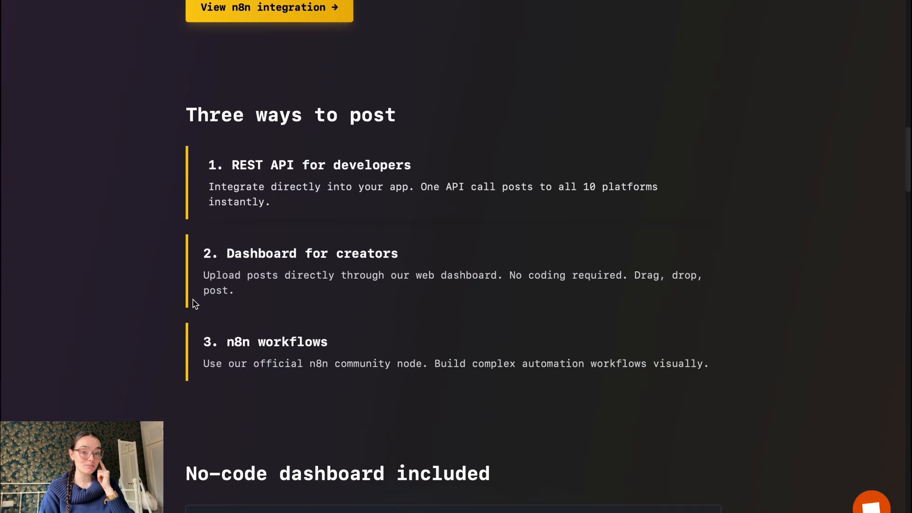
double_click(309, 164)
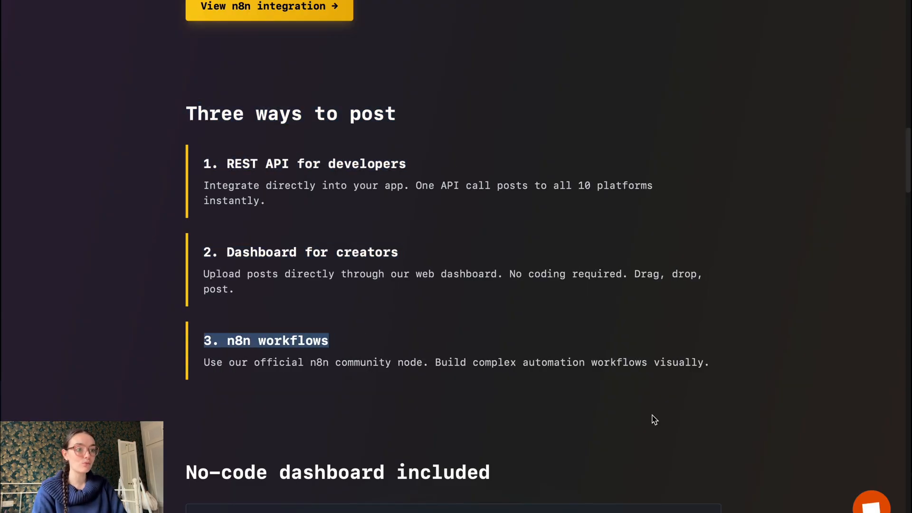
Scroll through the n8n community node, three-ways-to-post and simple API sections.
scroll("up", 3)
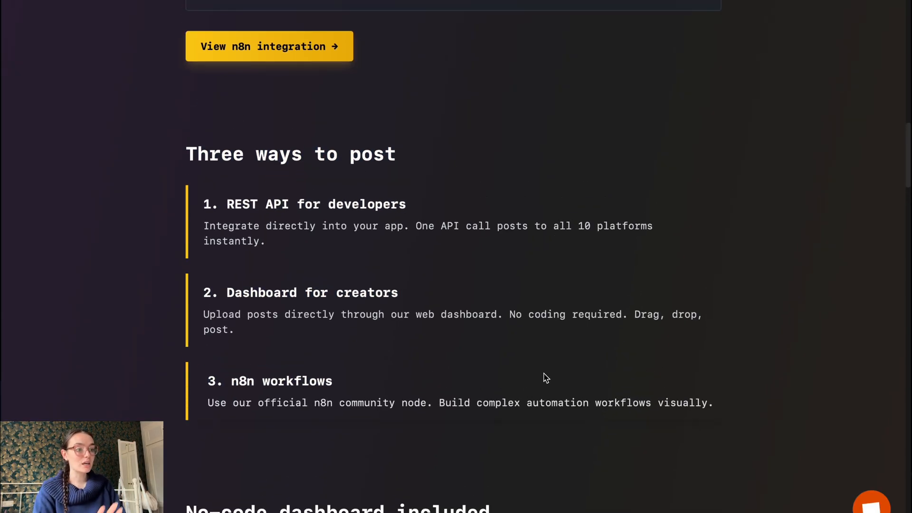
scroll("down", 3)
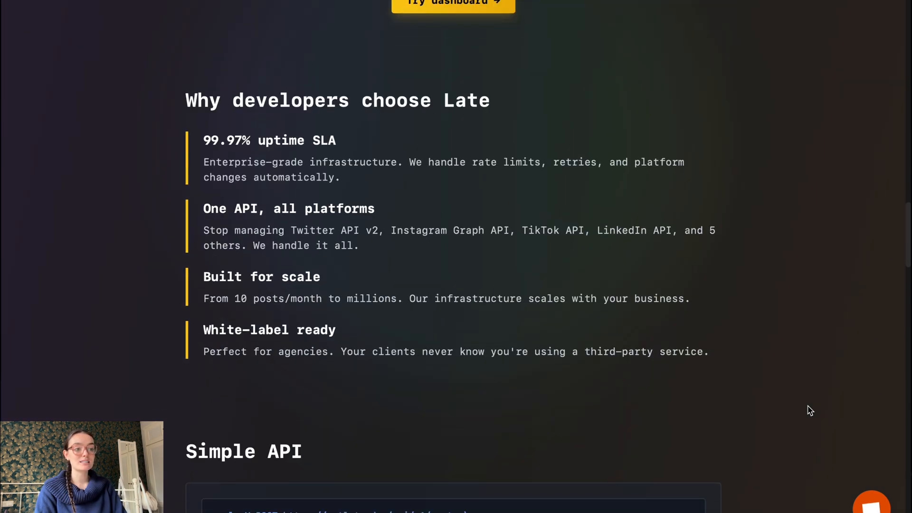
scroll("down", 3)
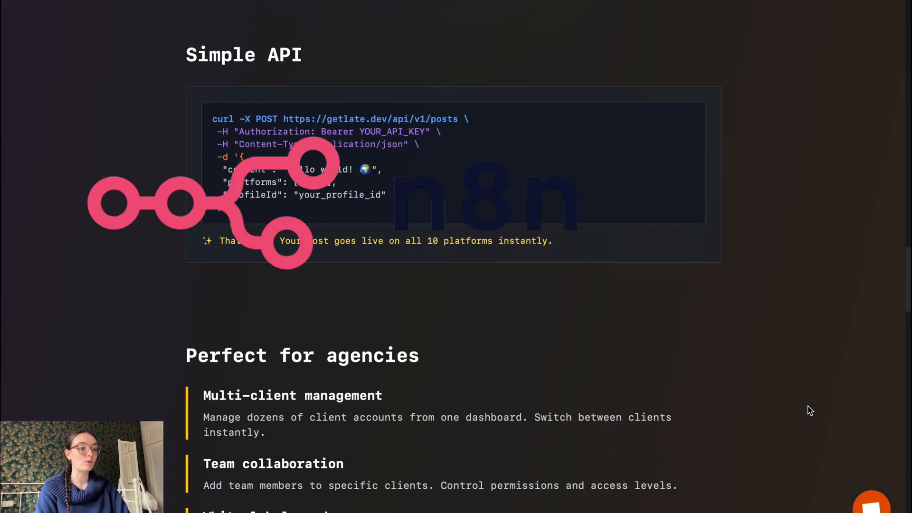
scroll("down", 3)
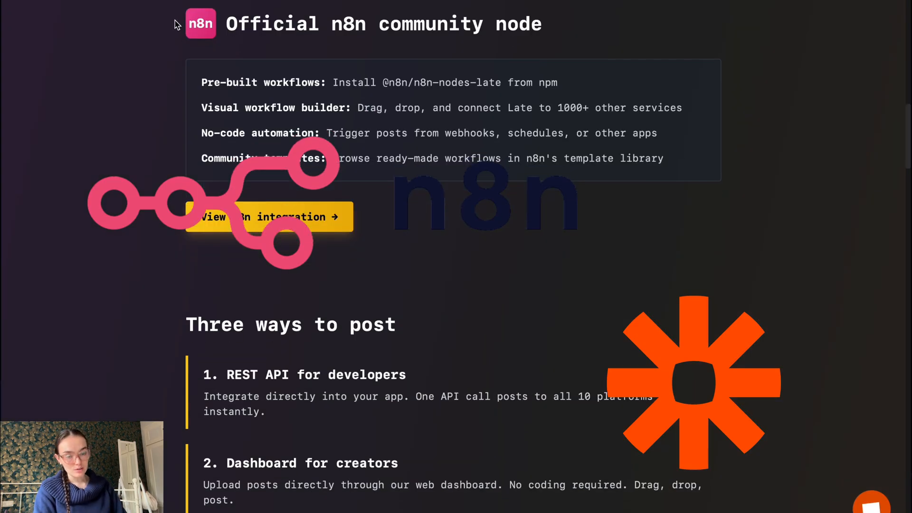
scroll("down", 3)
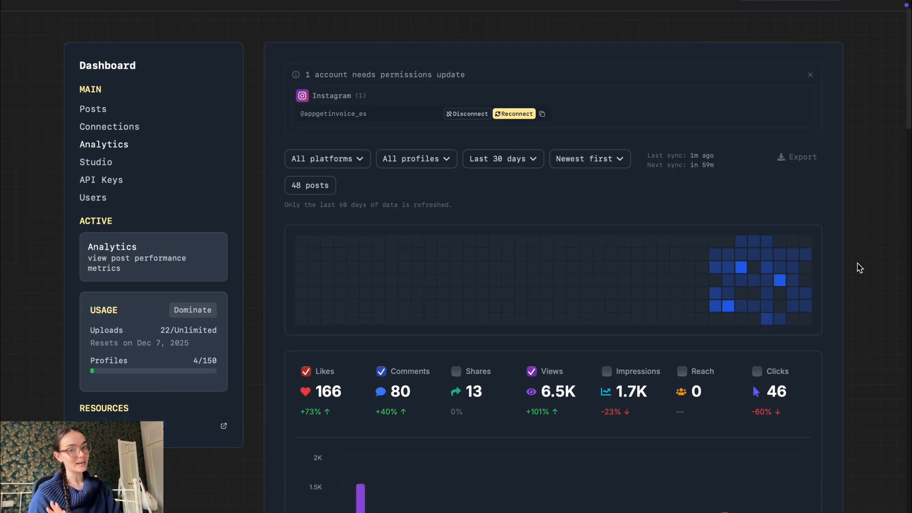
Scroll Analytics past the activity grid and totals to the daily views chart and Post Details.
scroll("down", 3)
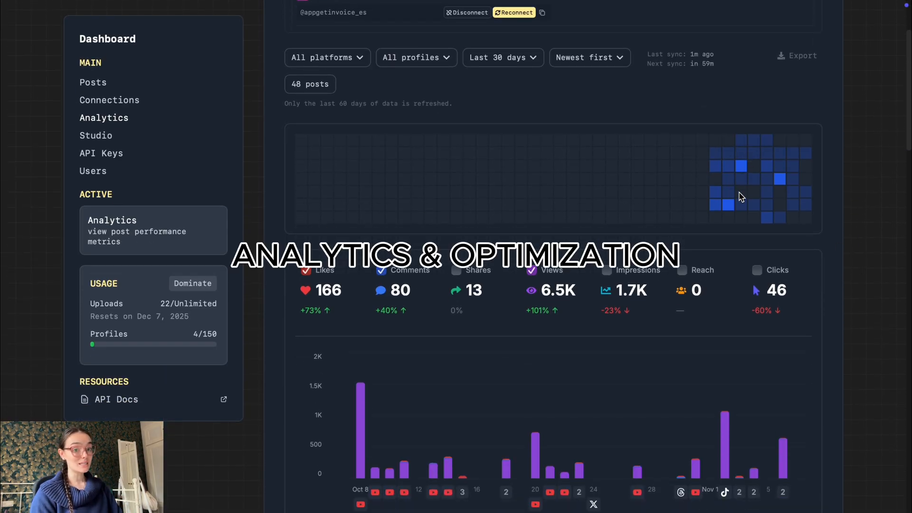
scroll("up", 3)
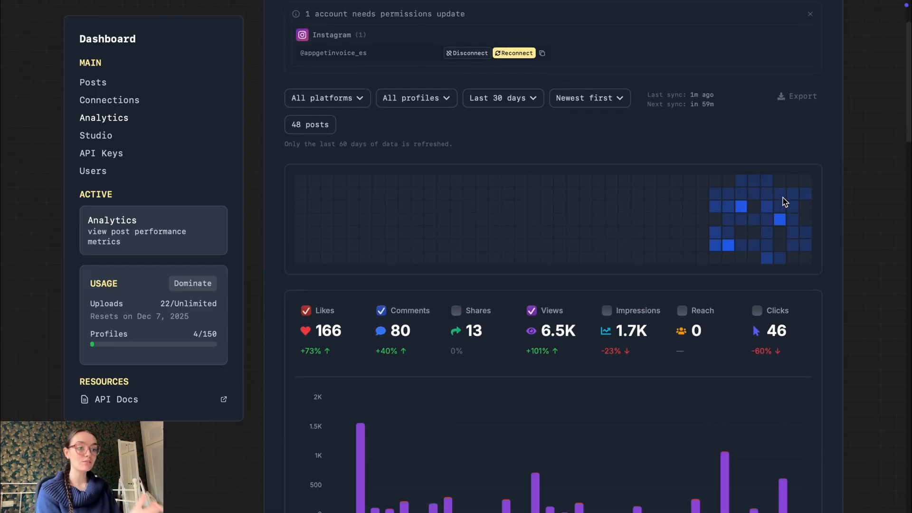
scroll("down", 3)
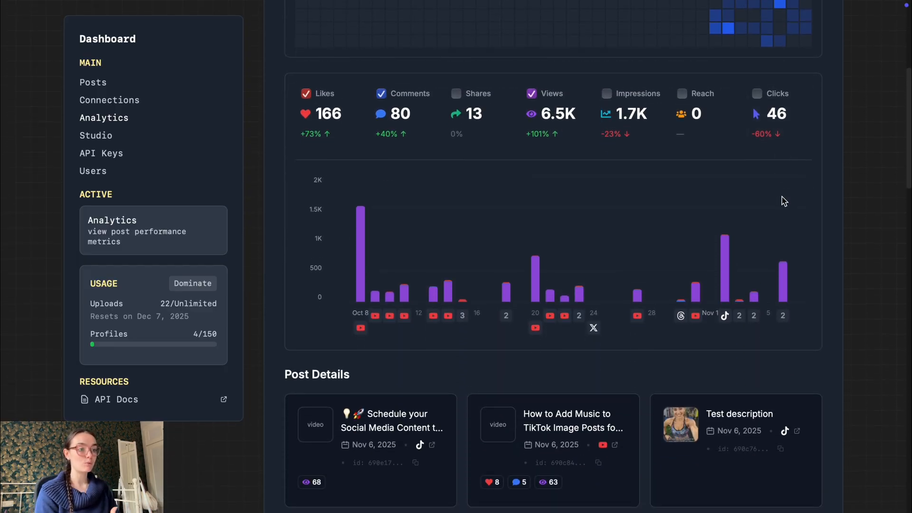
scroll("down", 3)
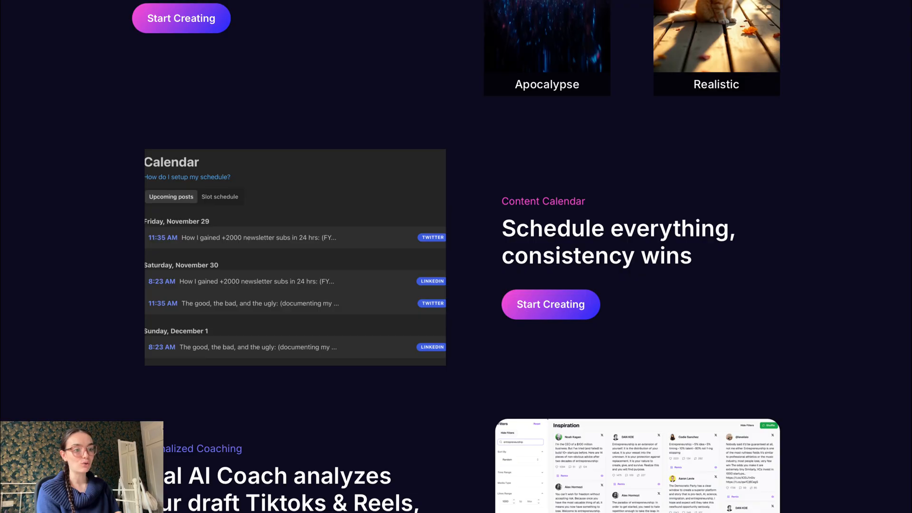
Return to the Blotato homepage and scroll down past the testimonials and features.
left_click(220, 196)
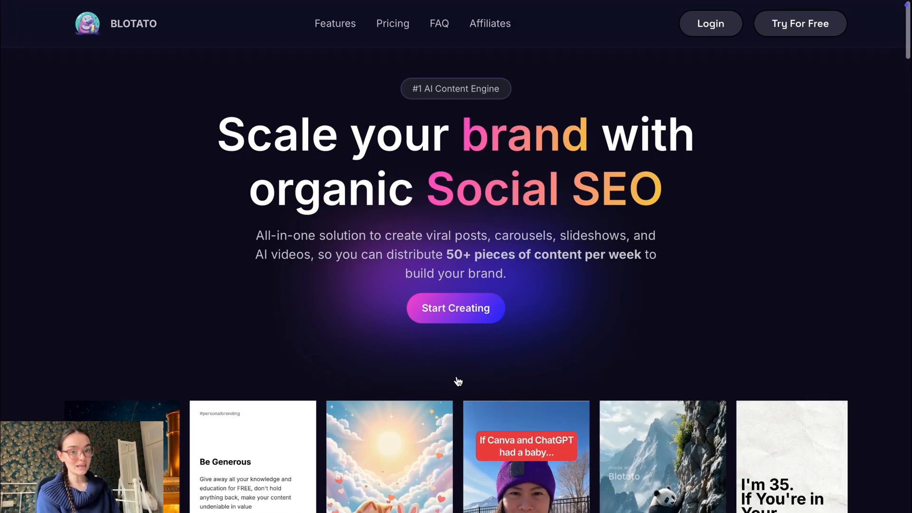
scroll("down", 3)
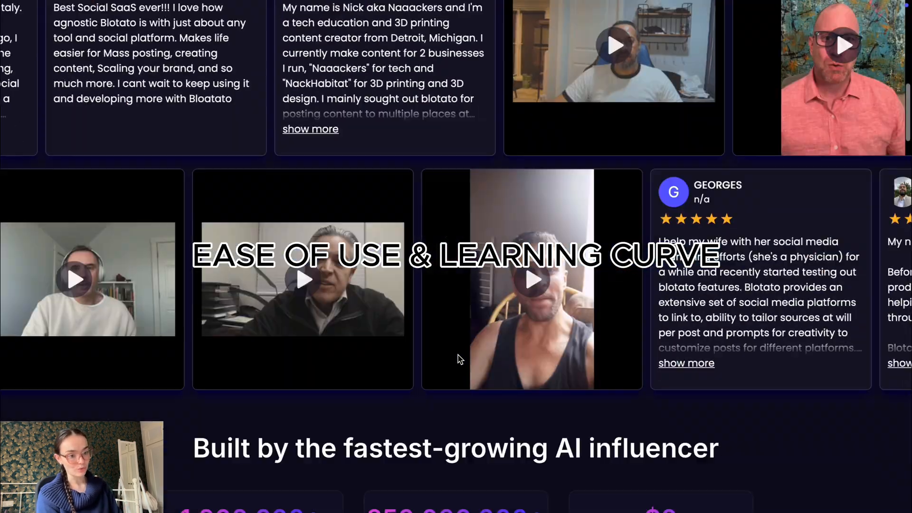
scroll("down", 3)
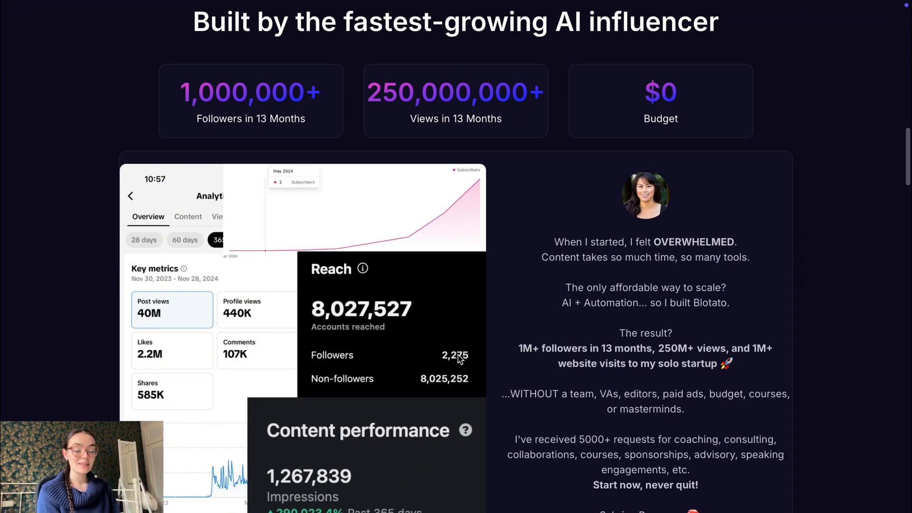
scroll("down", 3)
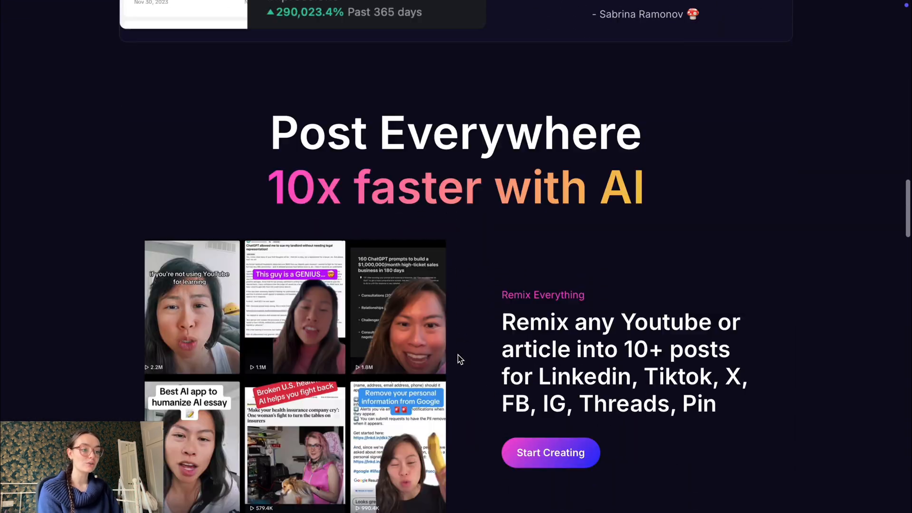
Continue down to the AI Automations API section with Airtable, Make, n8n, Zapier and REST.
scroll("down", 3)
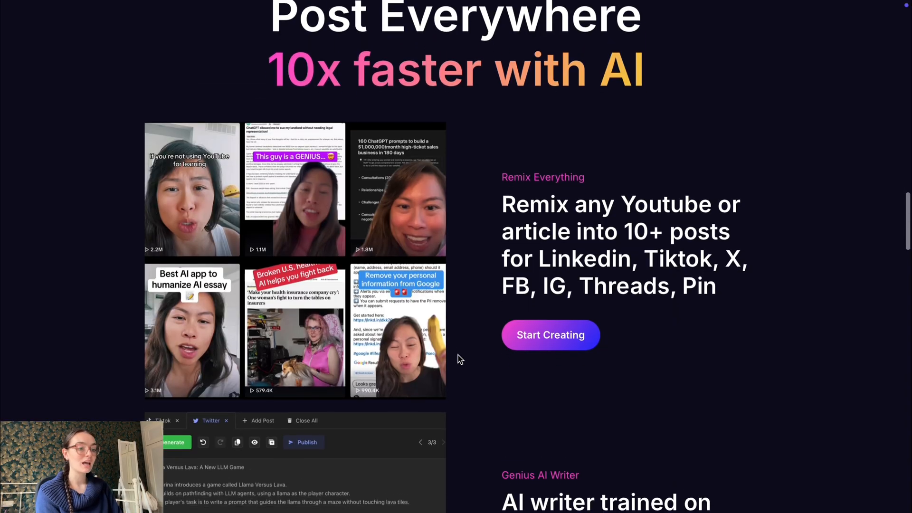
scroll("down", 3)
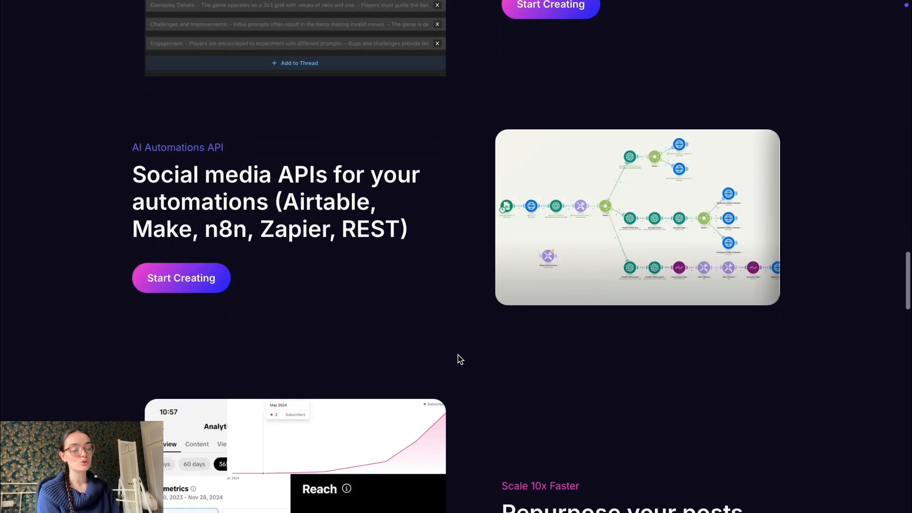
scroll("down", 3)
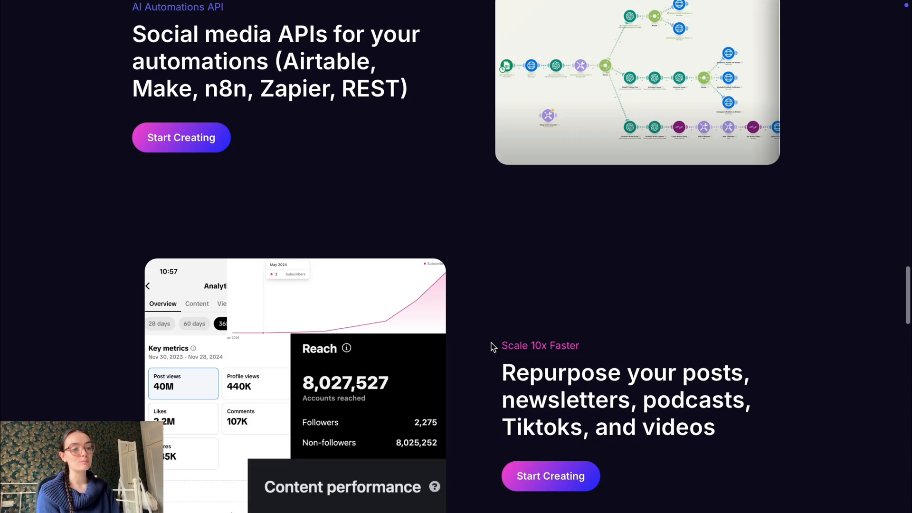
scroll("down", 3)
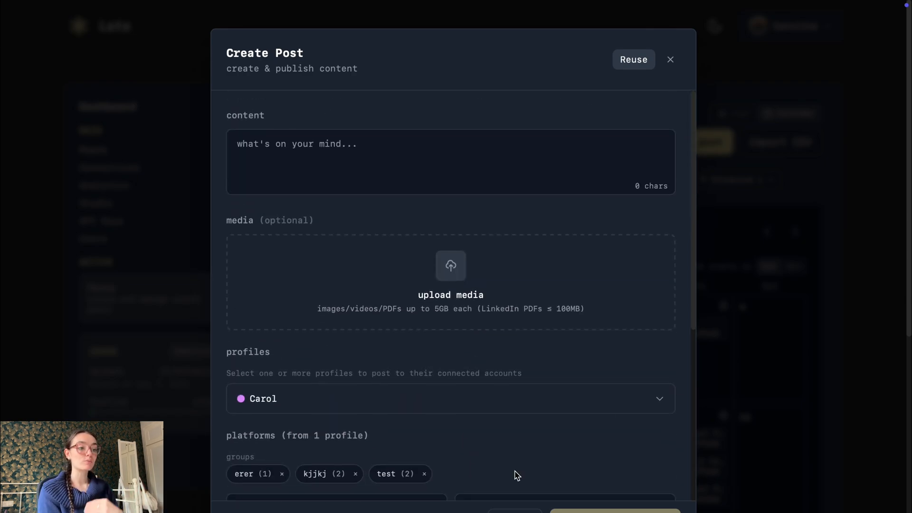
Reopen the Create Post draft to show the uploaded video and profiles, then close it to the calendar.
left_click(669, 59)
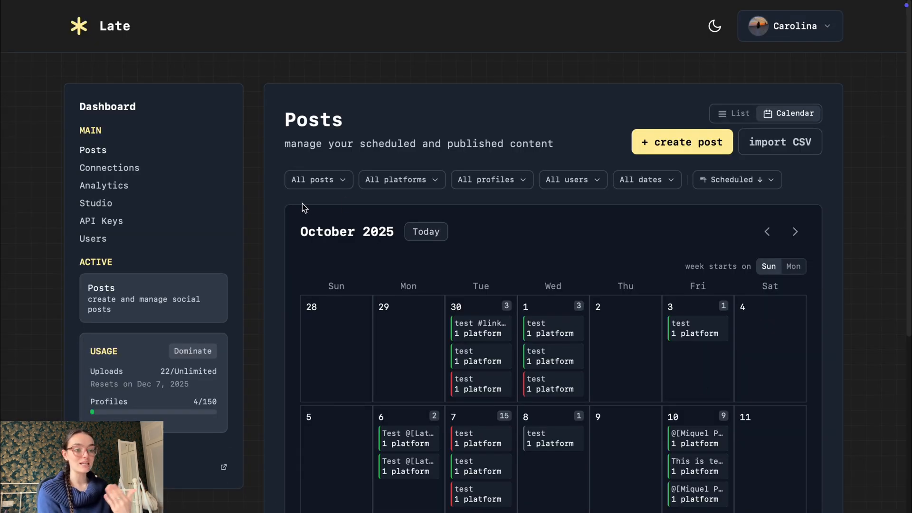
left_click(682, 142)
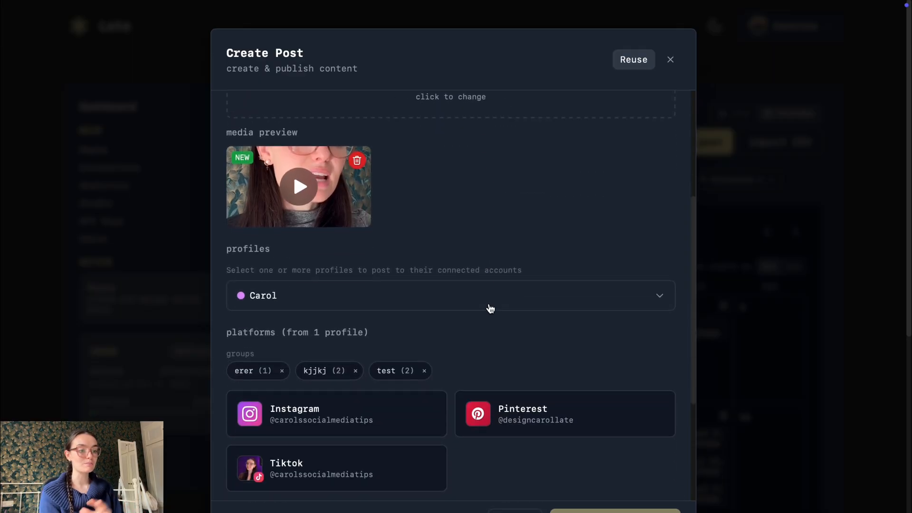
scroll("up", 3)
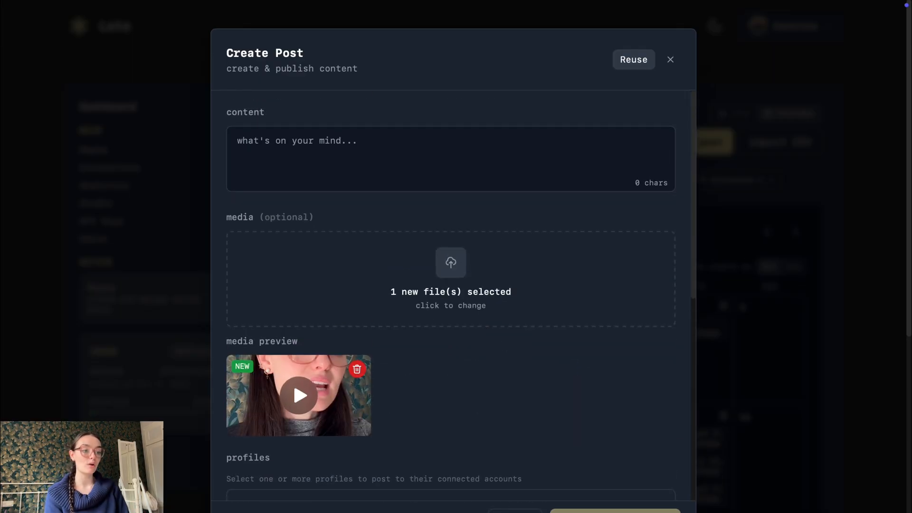
left_click(669, 59)
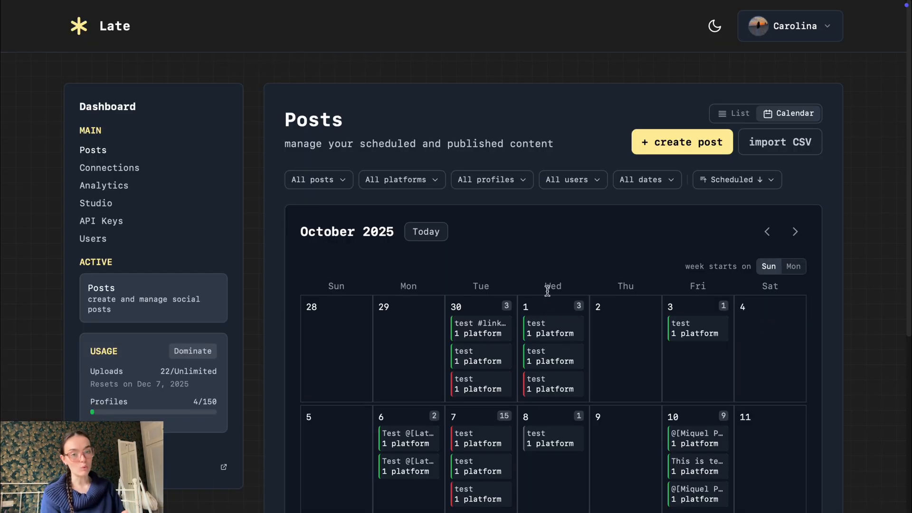